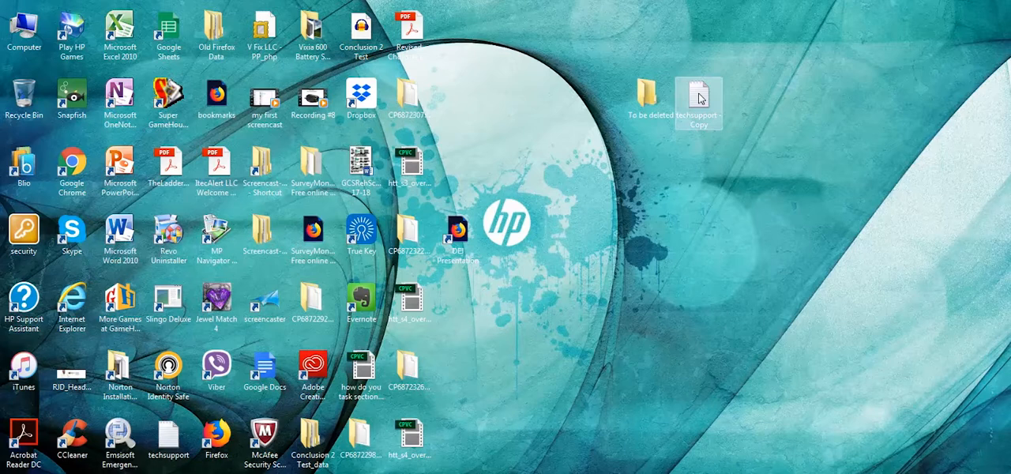
mouse_move(698, 98)
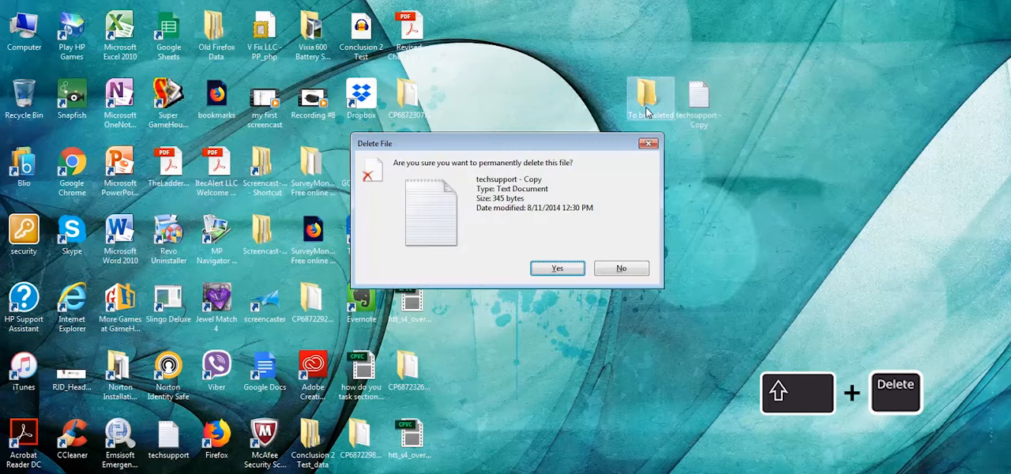
Confirm the permanent deletion of 'techsupport - Copy' in the Delete File dialog
left_click(556, 267)
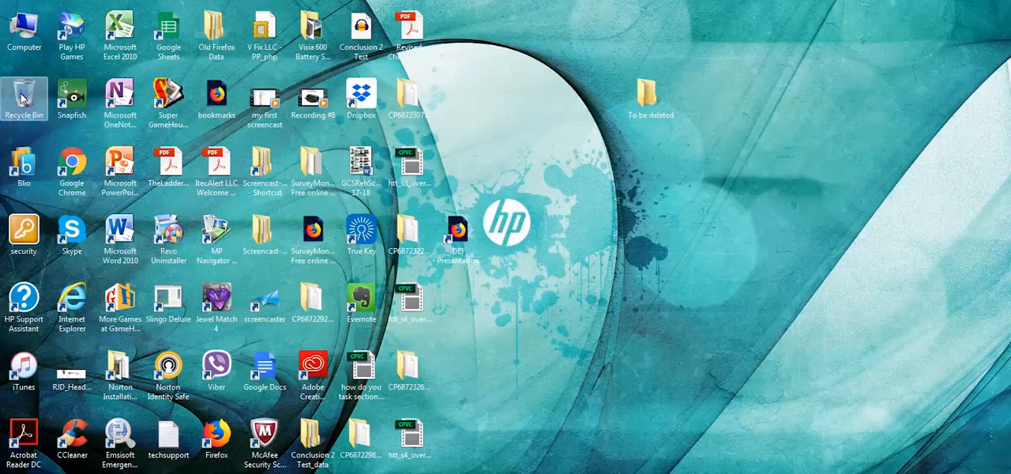
double_click(23, 98)
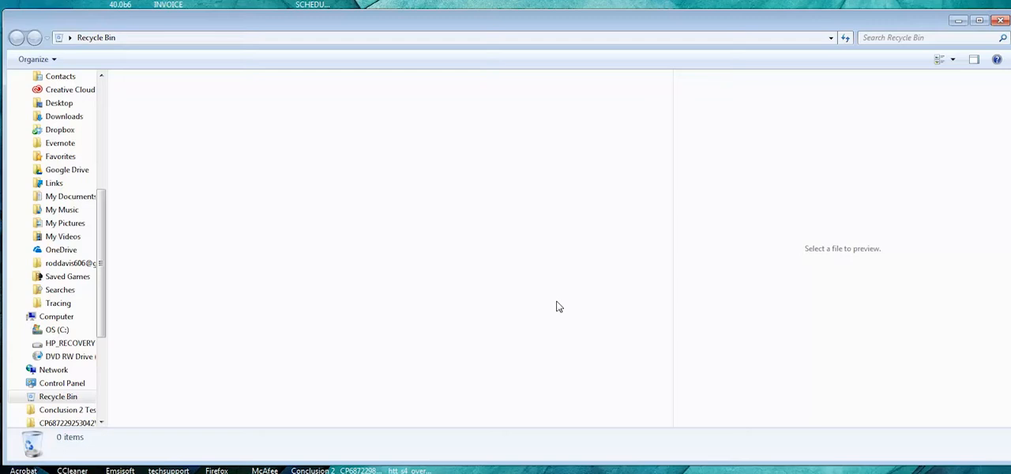
mouse_move(608, 262)
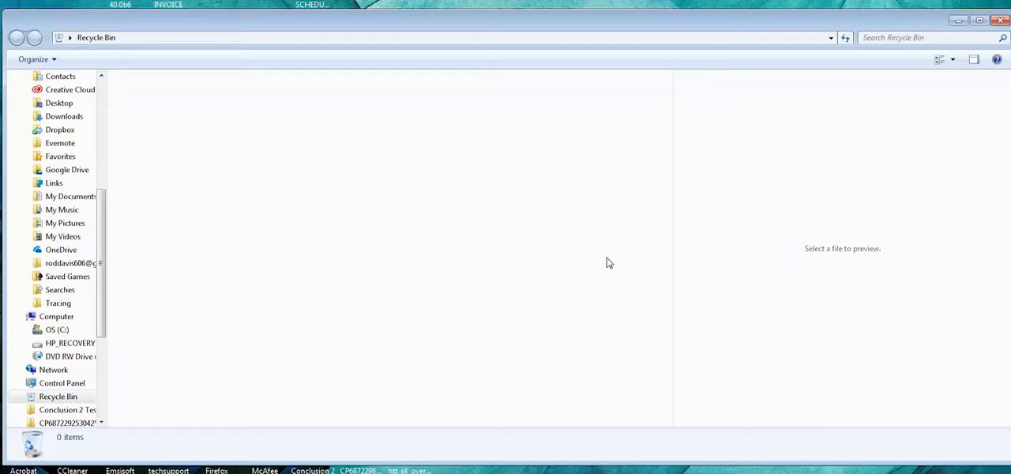
left_click(958, 19)
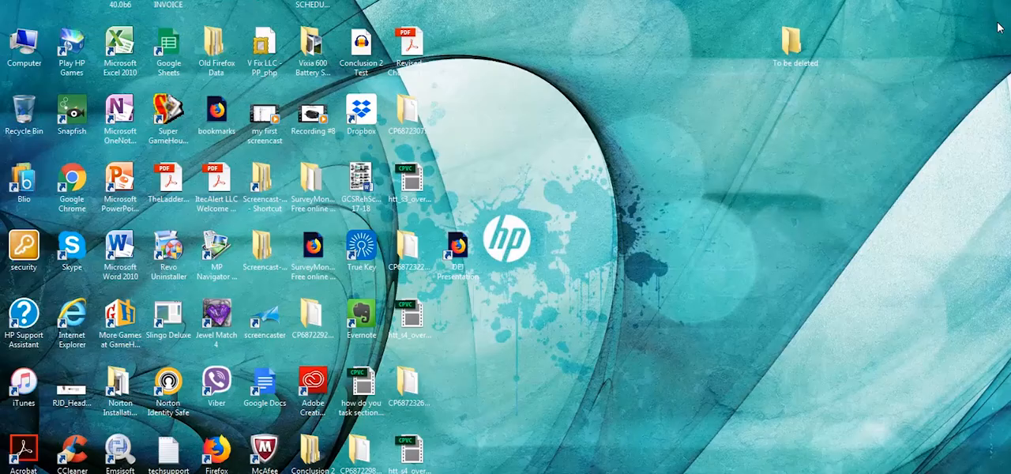
left_click(795, 43)
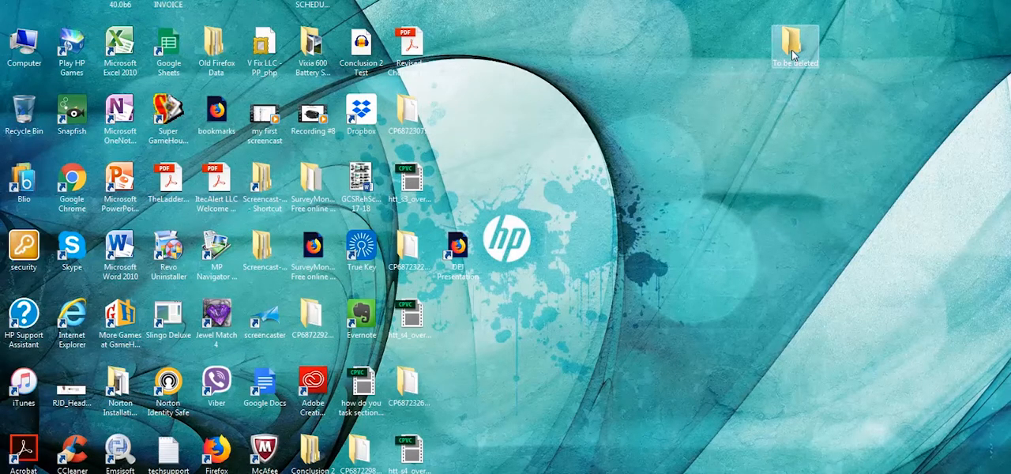